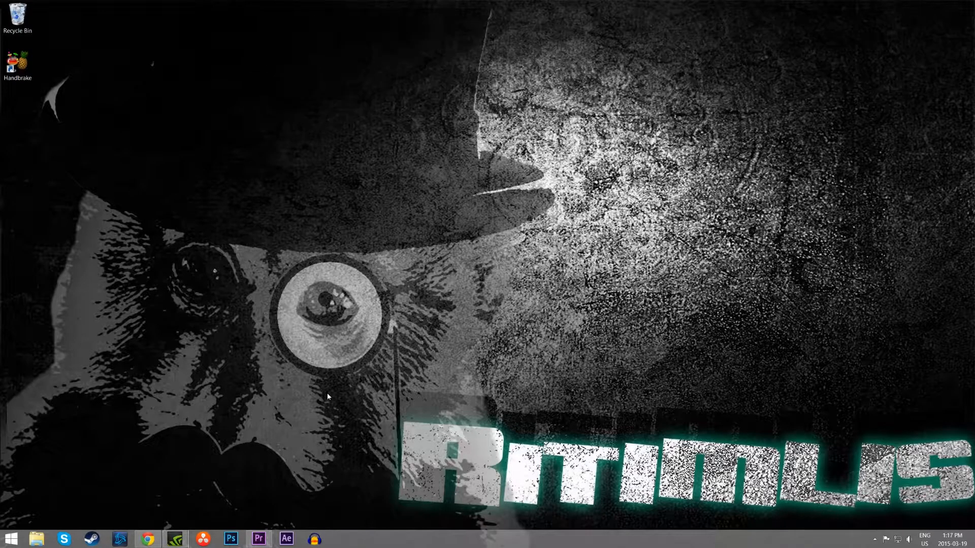
Launch HandBrake from its desktop shortcut
left_click(258, 538)
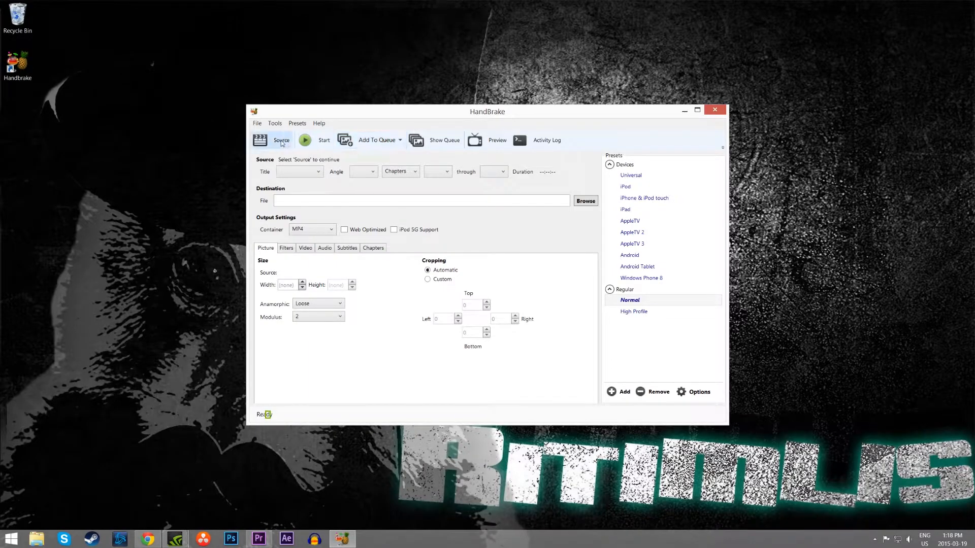
Load the Desktop 2015.03.07 - 20.03.55.01 gameplay recording as the source
left_click(280, 141)
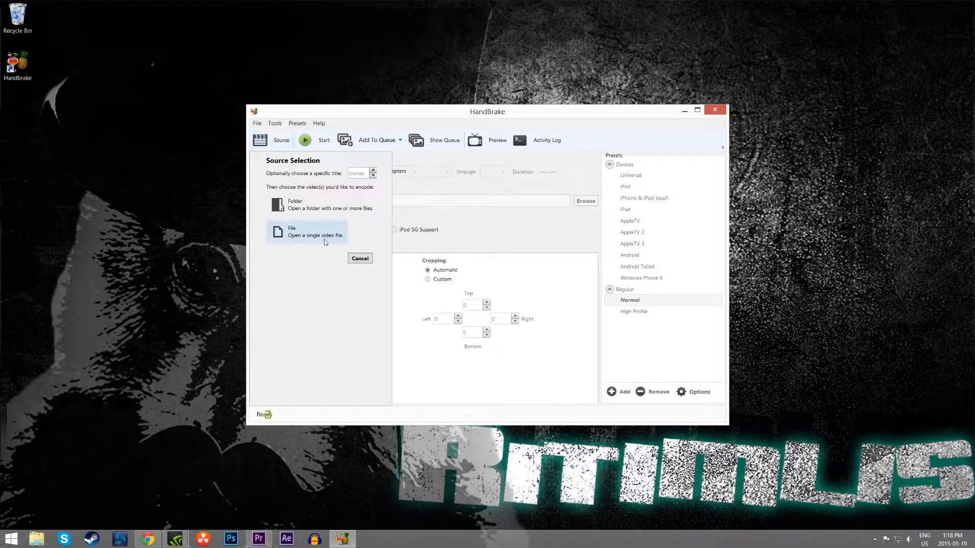
left_click(291, 232)
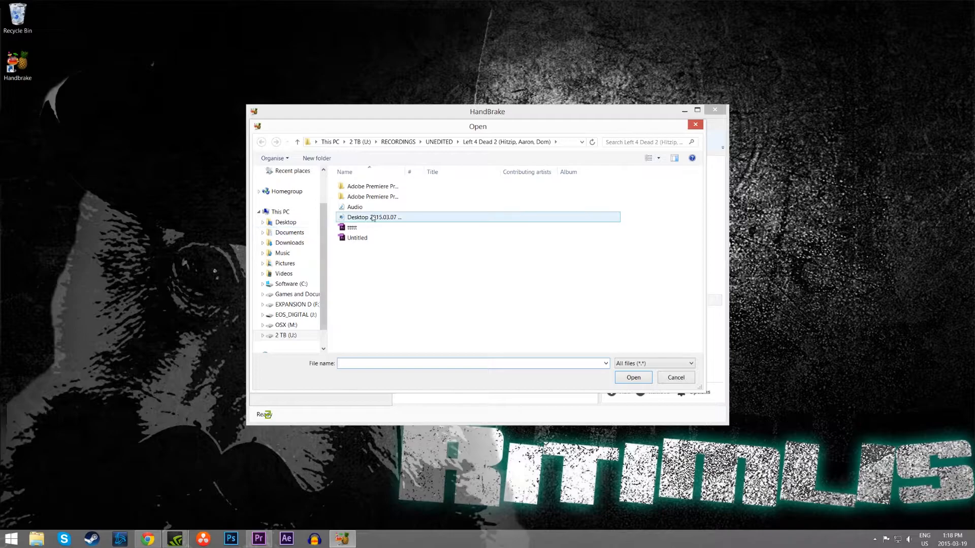
double_click(373, 217)
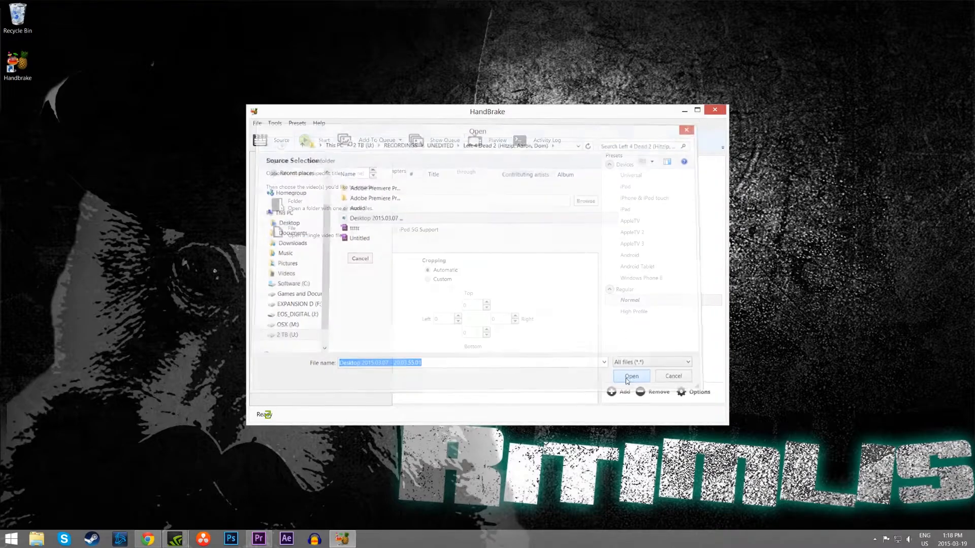
left_click(631, 376)
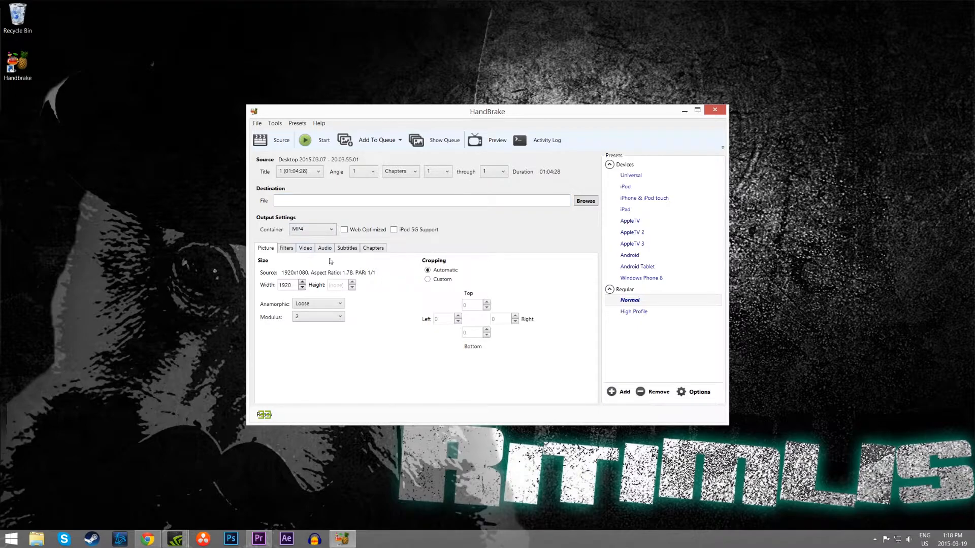
Set the output destination to asd.mp4 in the same folder
left_click(585, 200)
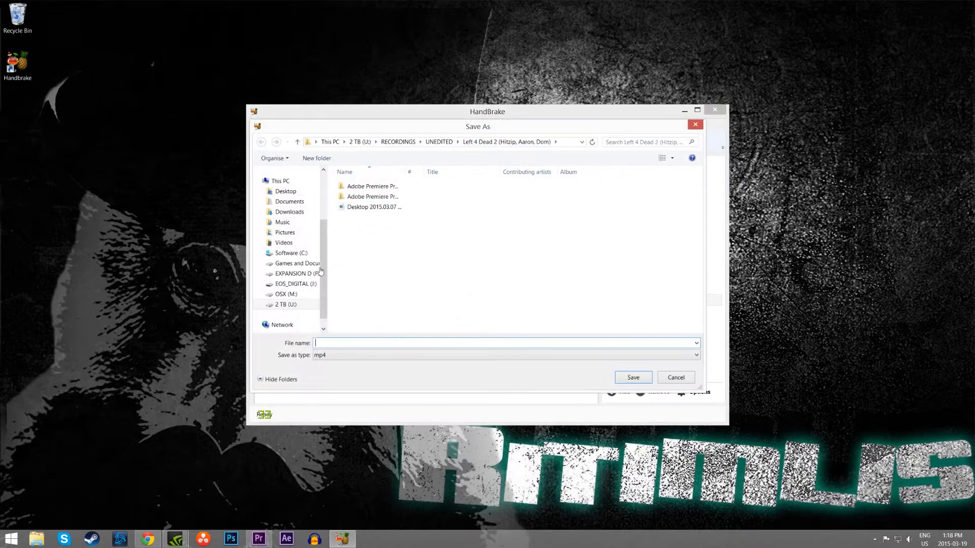
left_click(632, 377)
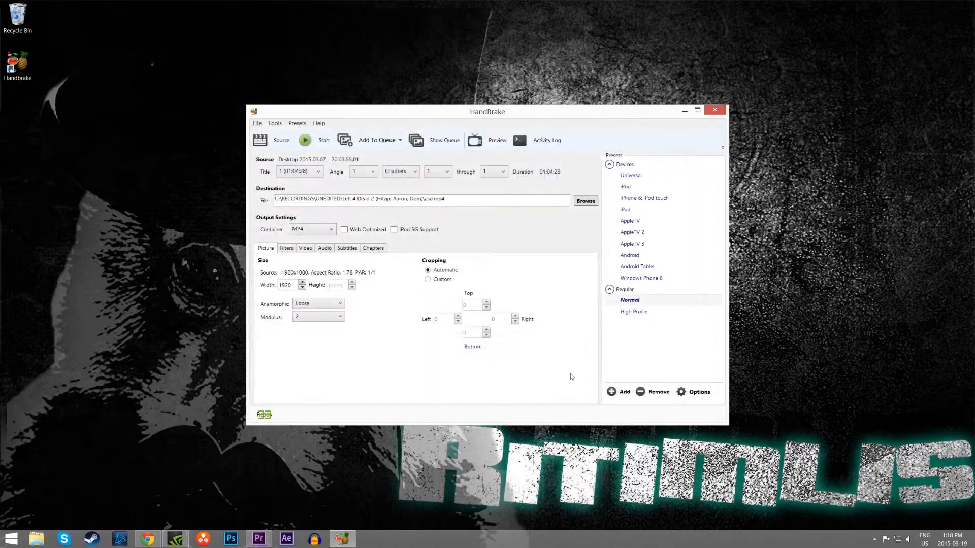
left_click(282, 244)
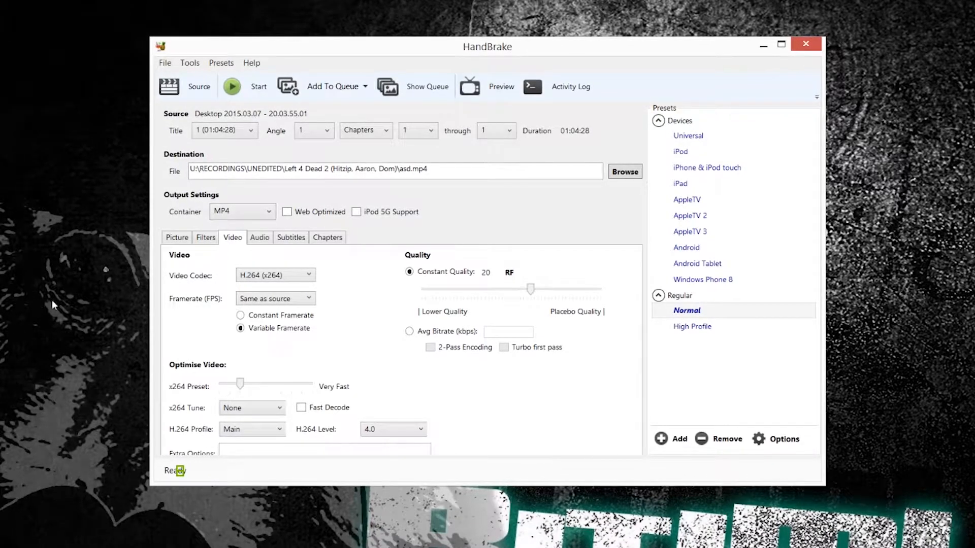
mouse_move(292, 344)
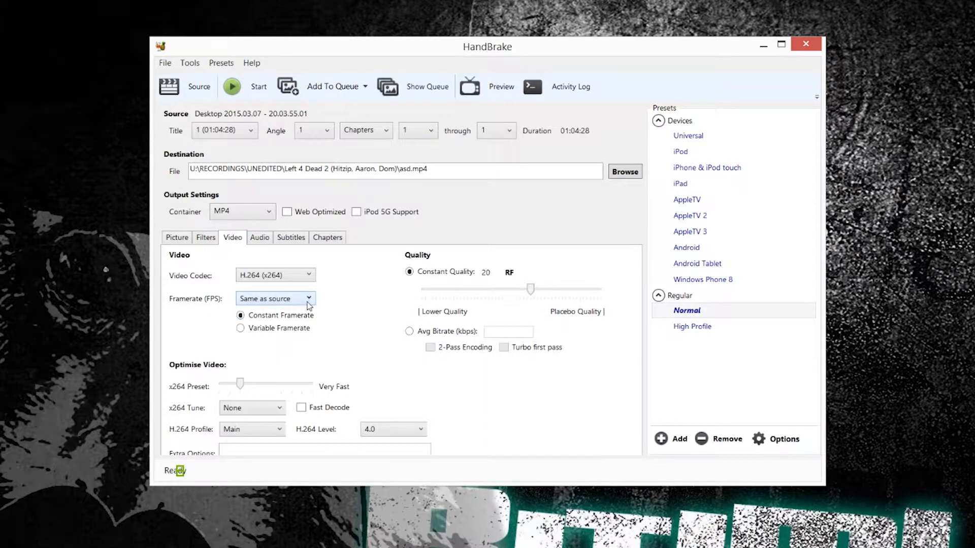
Set a constant 59.94 fps framerate and drag quality to RF 0
left_click(274, 298)
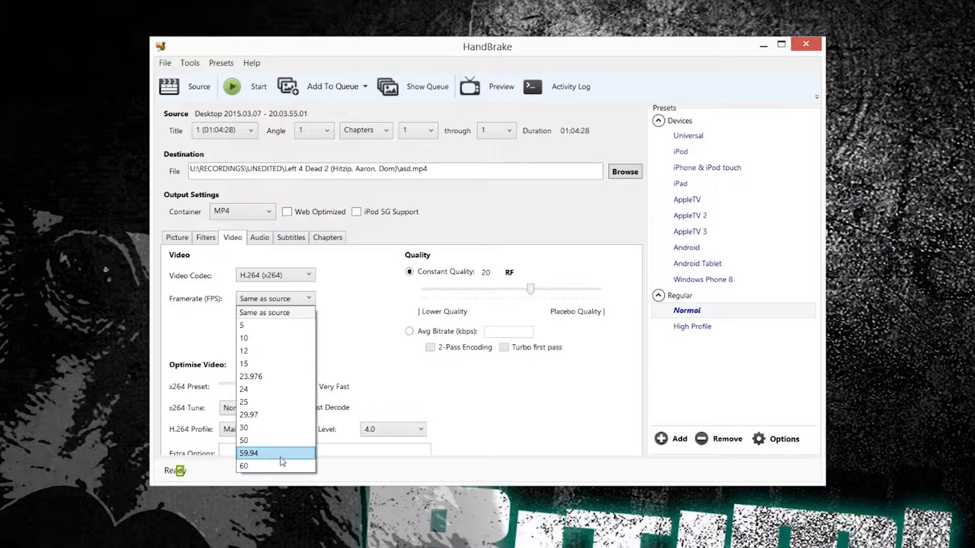
left_click(248, 452)
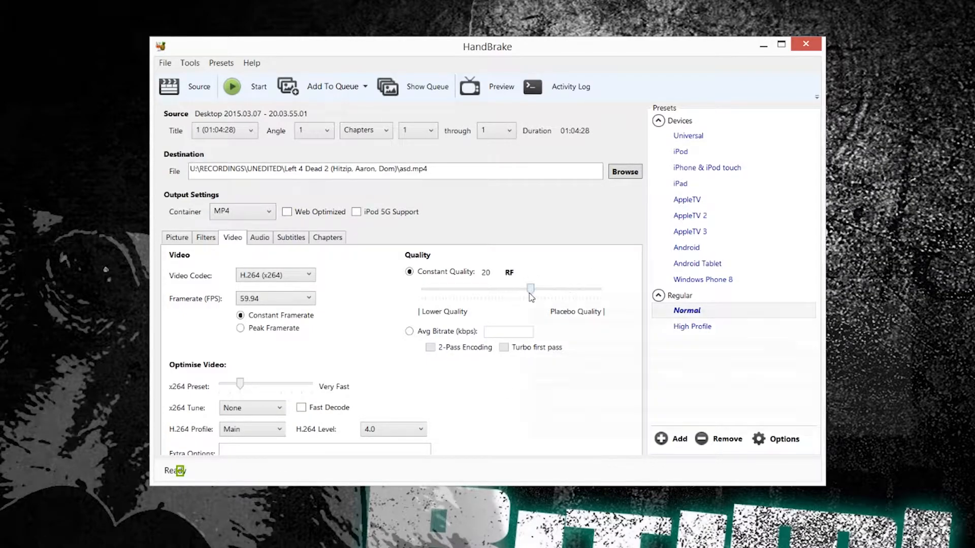
left_click_drag(529, 288, 600, 288)
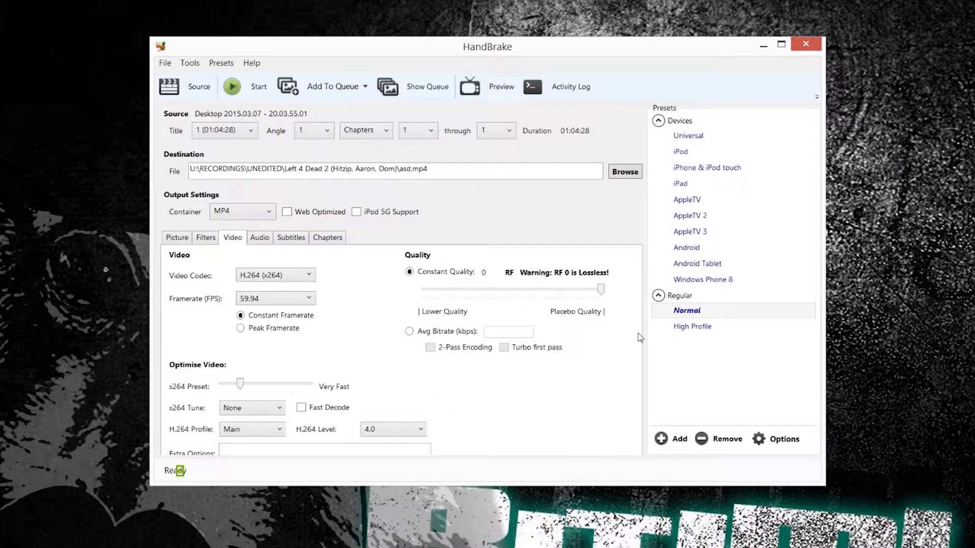
mouse_move(629, 326)
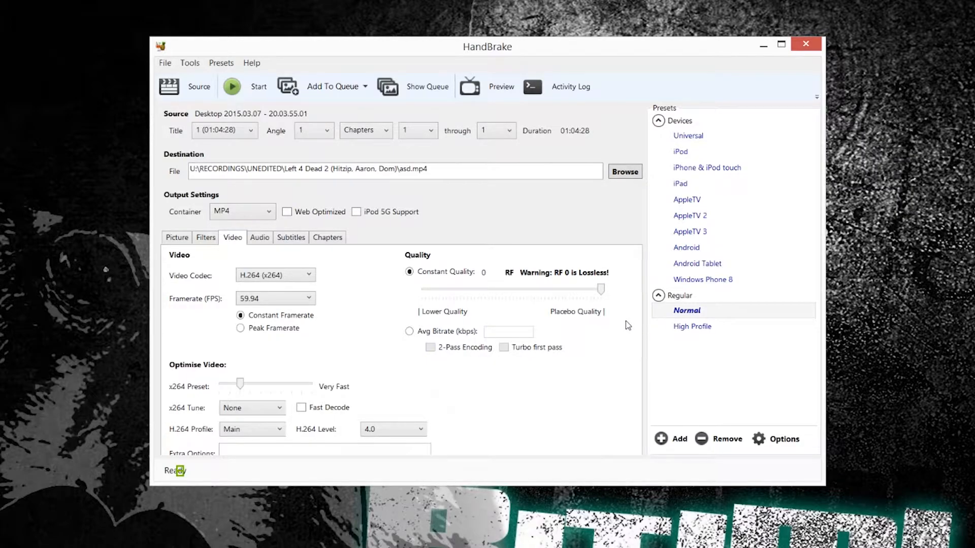
mouse_move(599, 266)
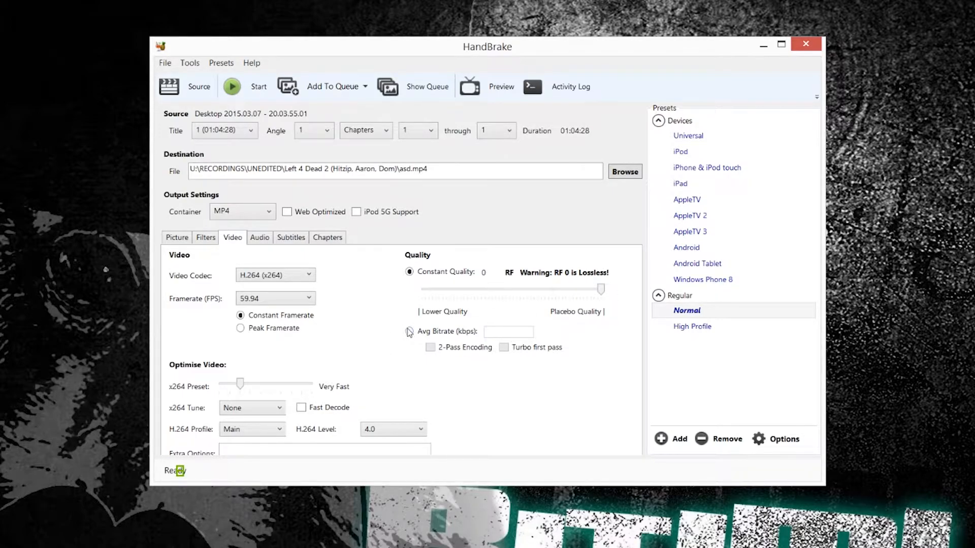
Use average bitrate at 10000 kbps with 2-pass encoding enabled
left_click(410, 332)
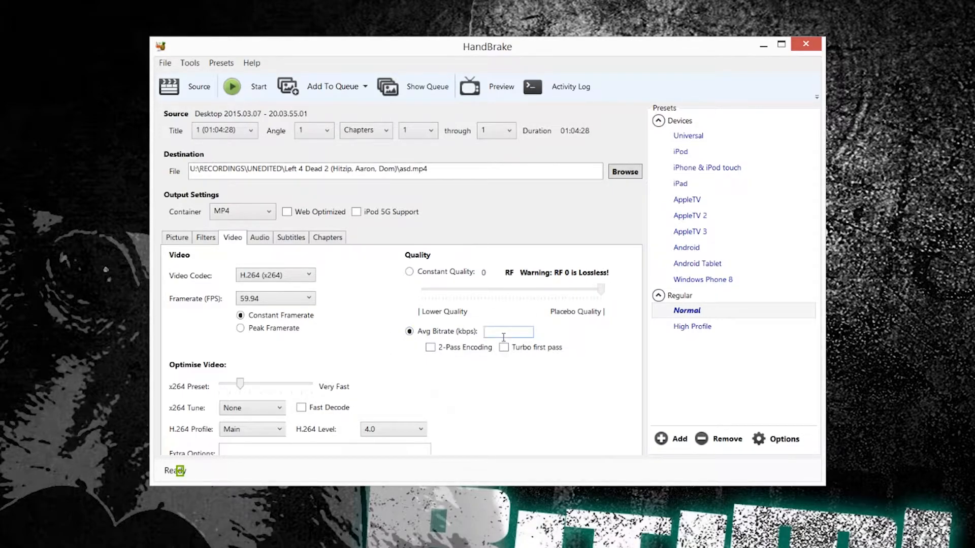
type("8000")
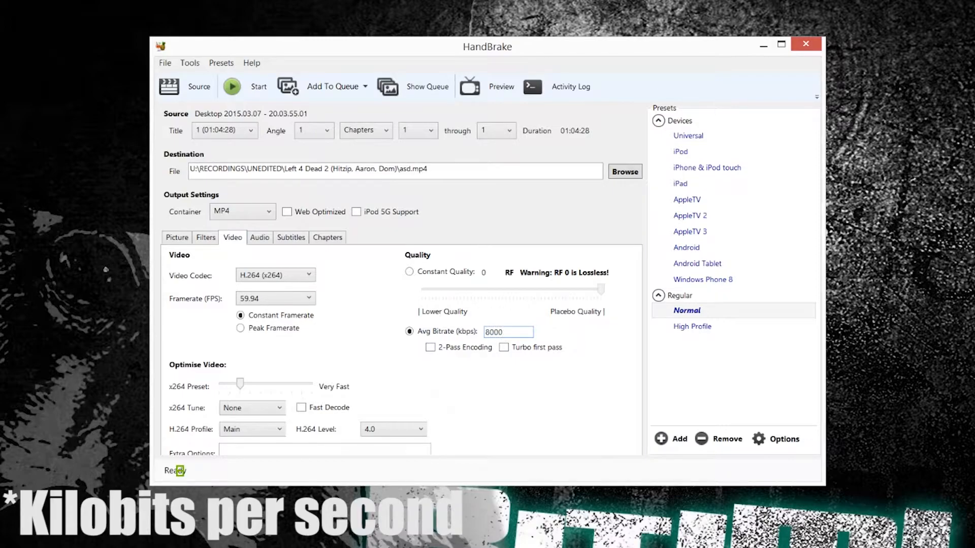
type("1")
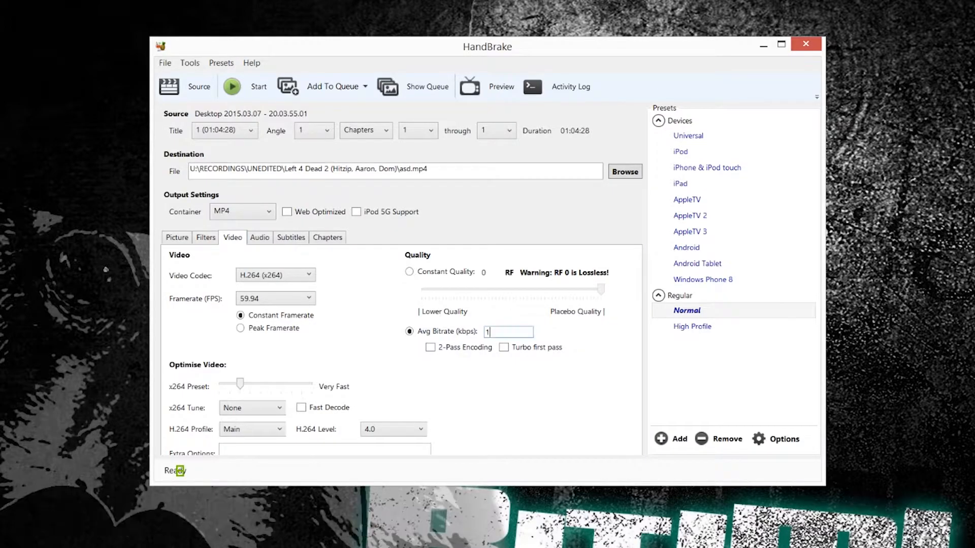
type("0000")
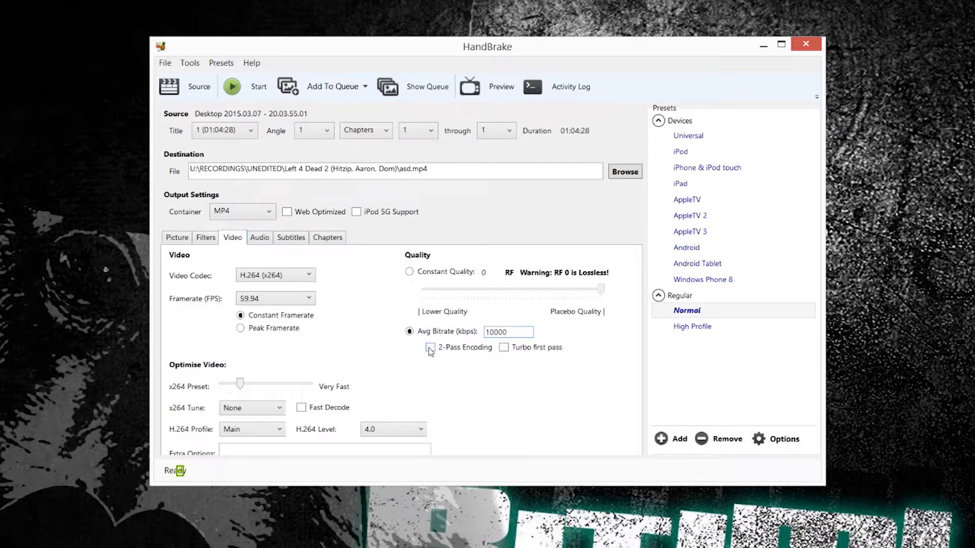
left_click(429, 347)
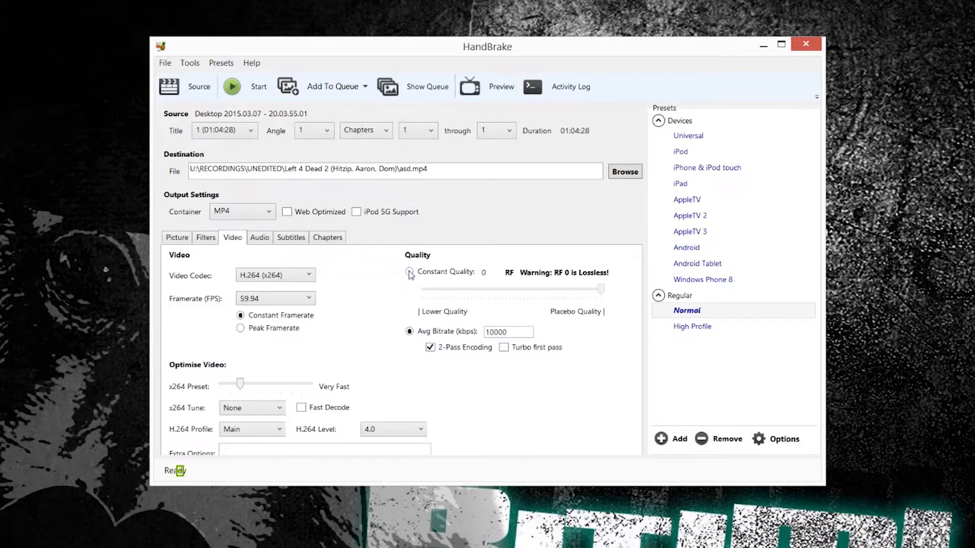
left_click(259, 239)
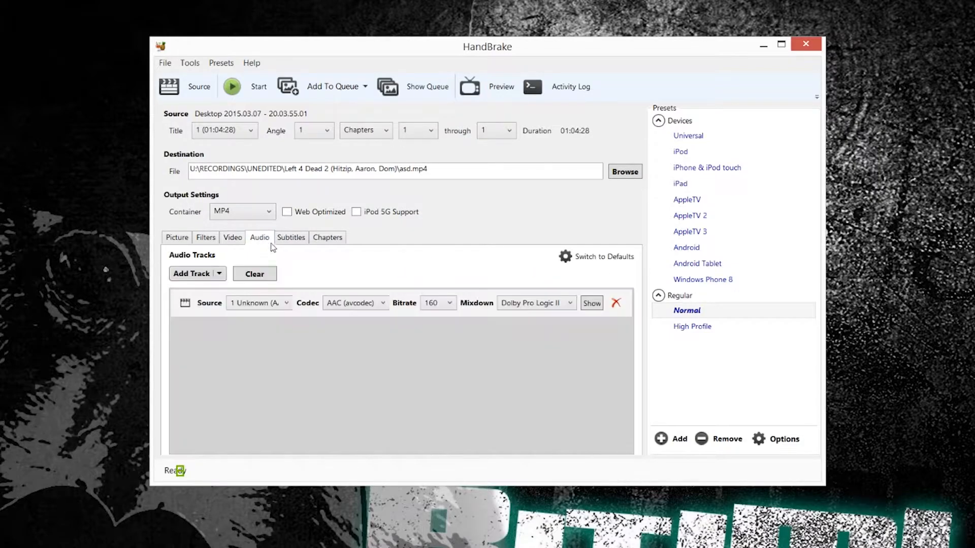
Change the audio track mixdown to Stereo
left_click(535, 303)
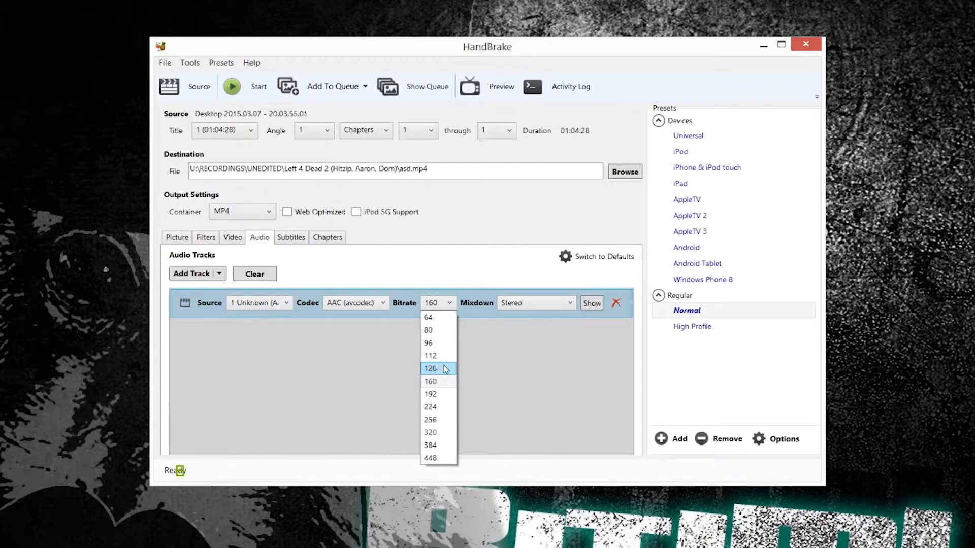
mouse_move(435, 357)
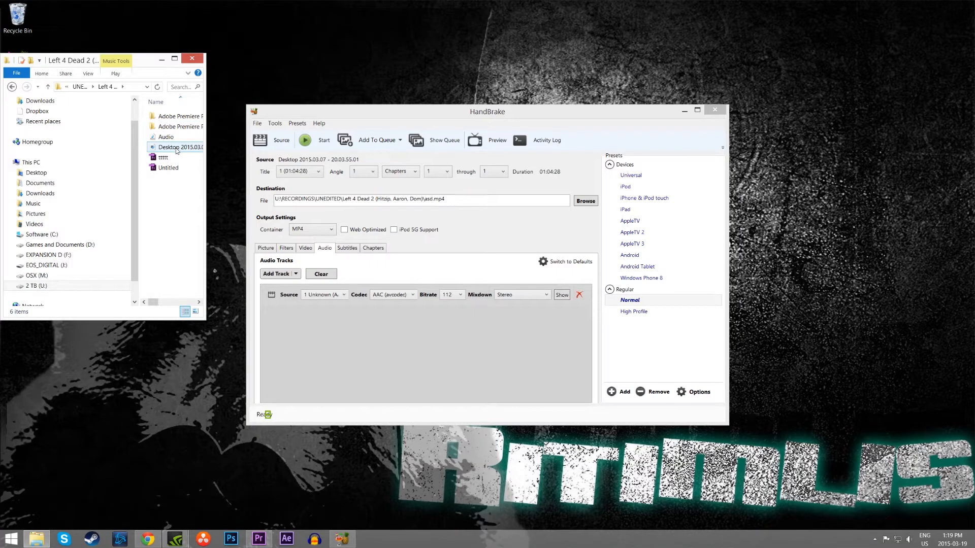
right_click(177, 148)
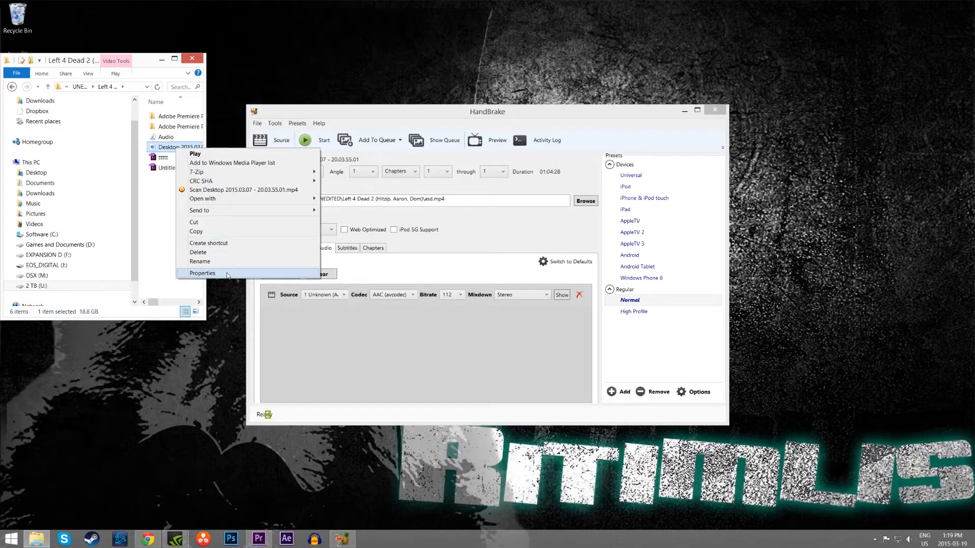
left_click(202, 273)
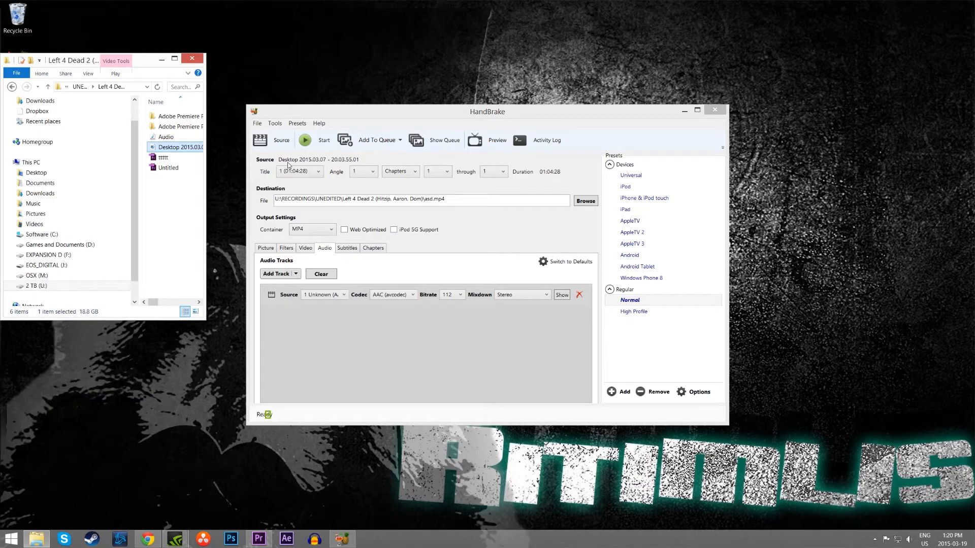
Start encoding the recording to asd.mp4
left_click(305, 139)
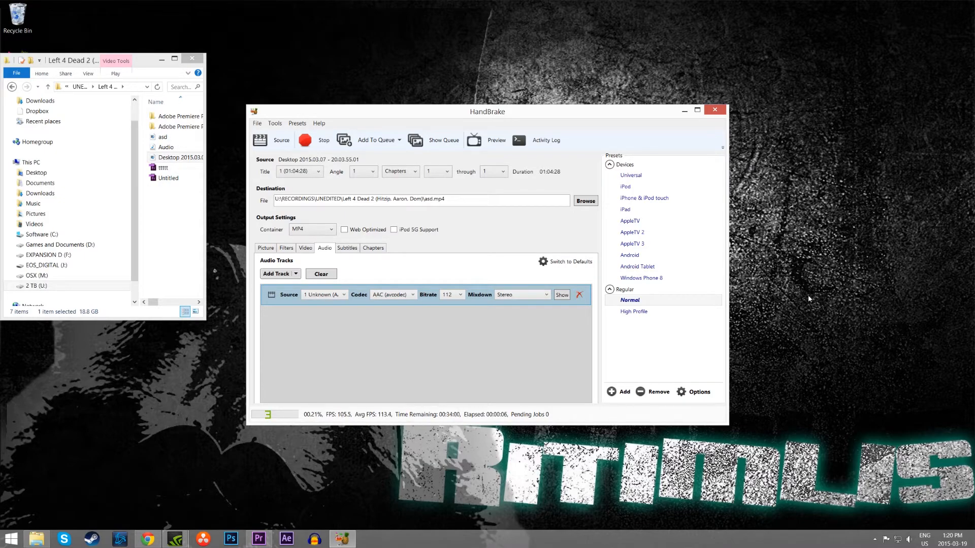
Add a user preset named 'lol footage' from the current settings
left_click(617, 391)
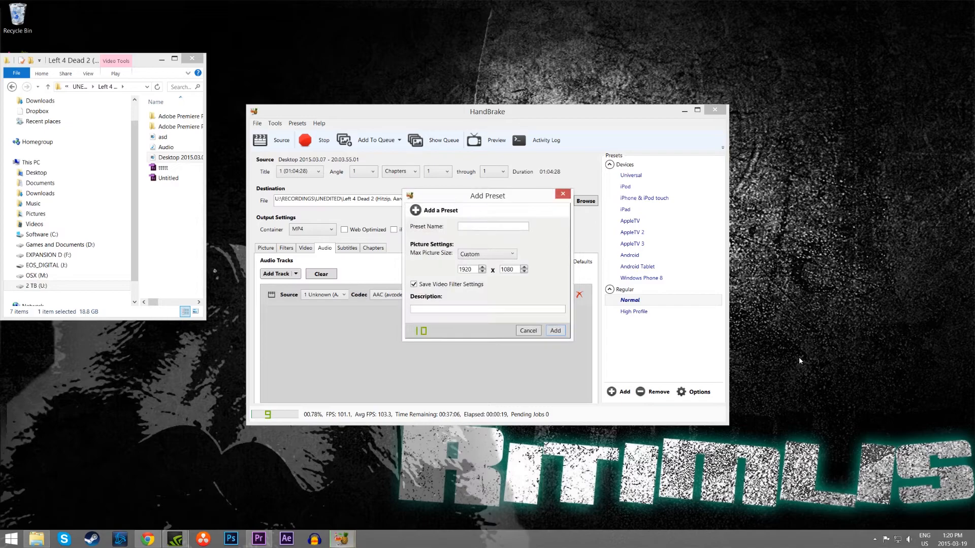
left_click(493, 227)
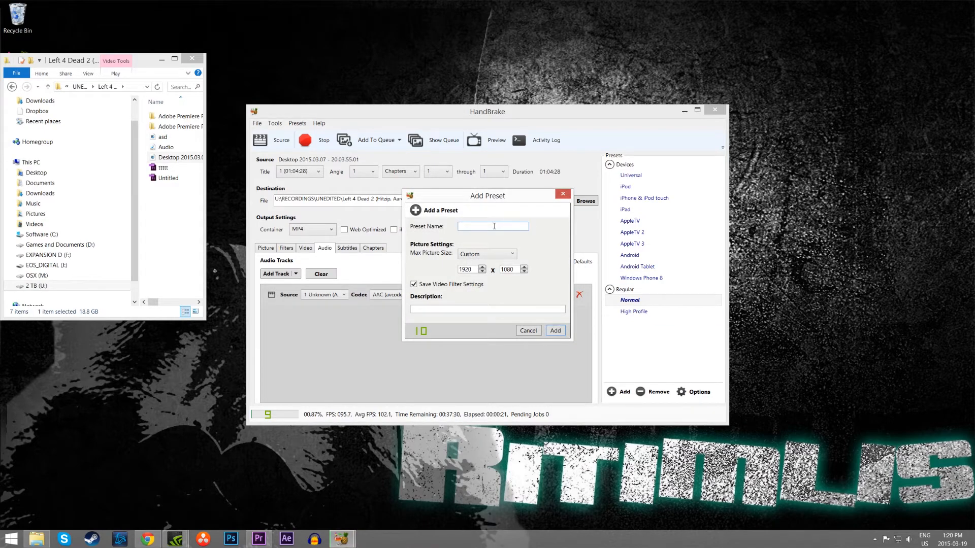
type("lol foota")
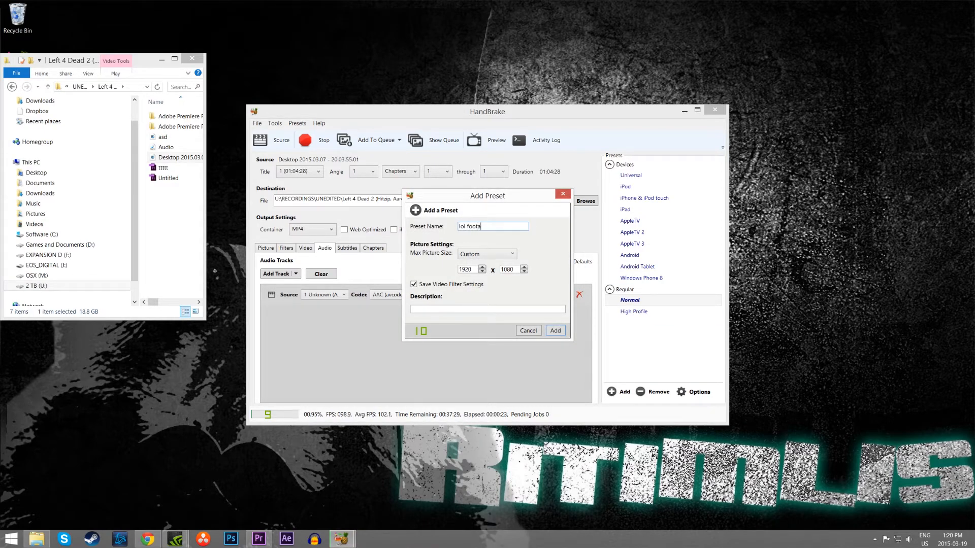
left_click(554, 330)
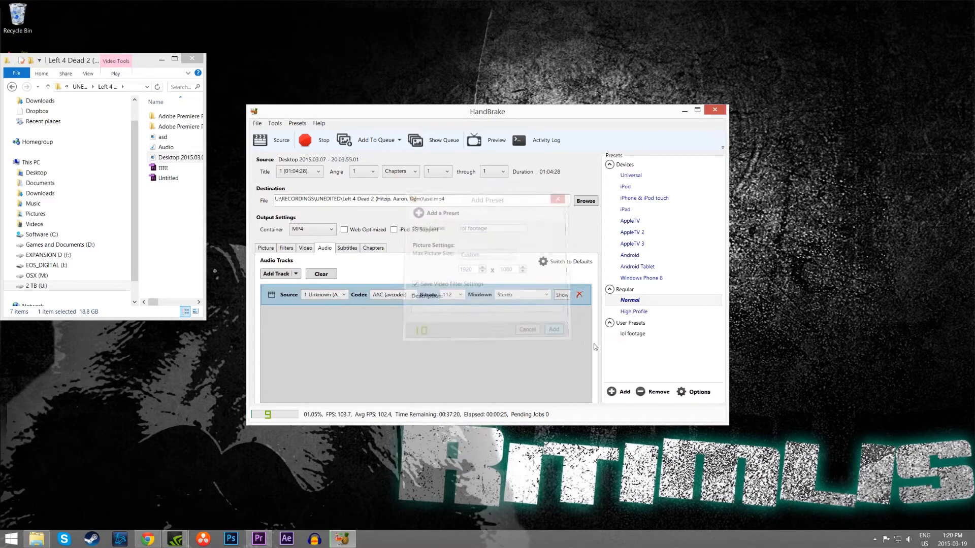